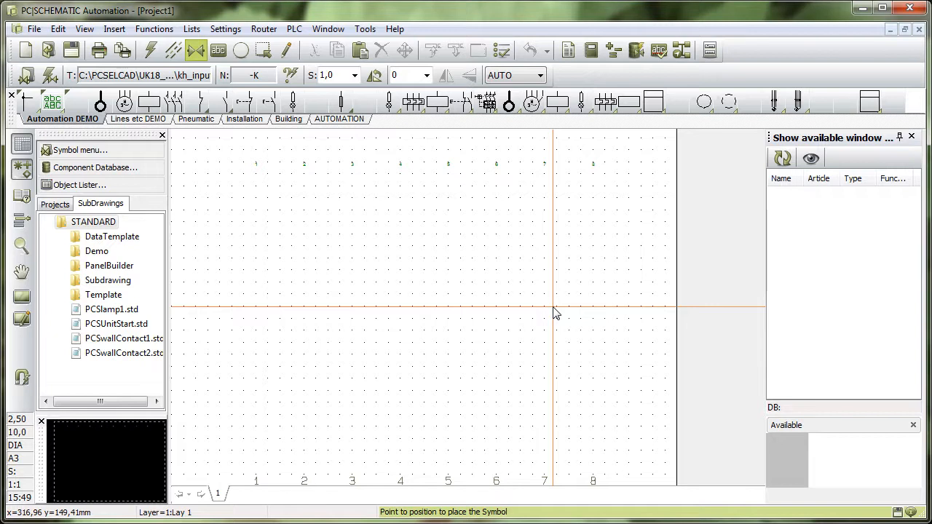
mouse_move(470, 280)
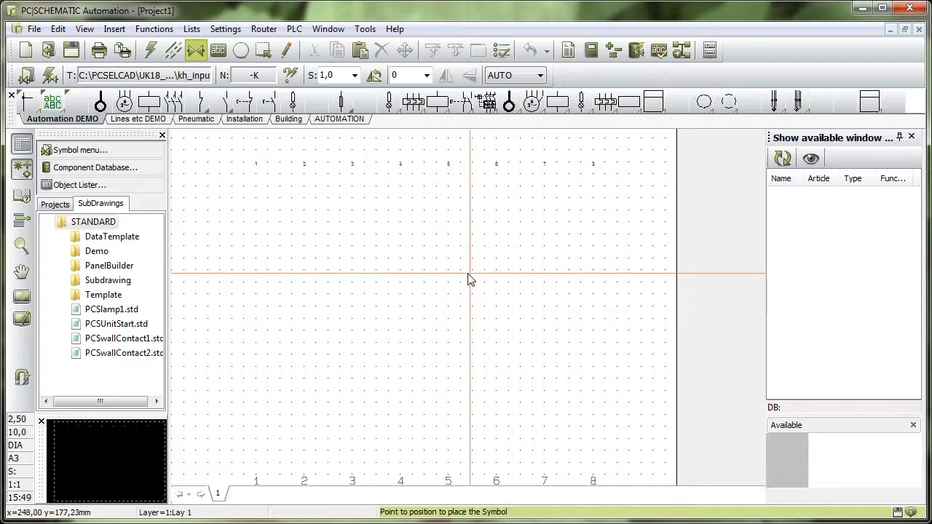
- Open the Settings menu to browse the settings categories
left_click(225, 29)
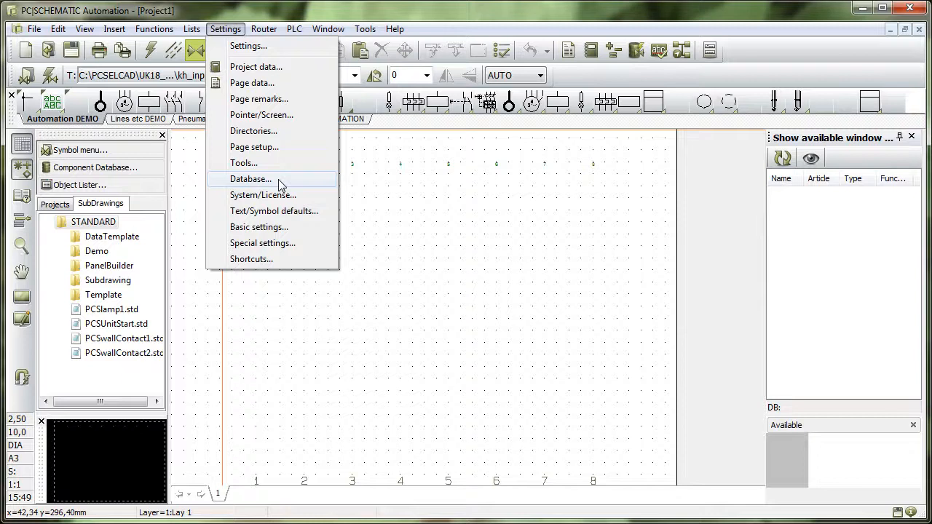
- Open Database settings, then Database setup showing EANNUMBER, TYPE, PRICE and other fields
left_click(250, 179)
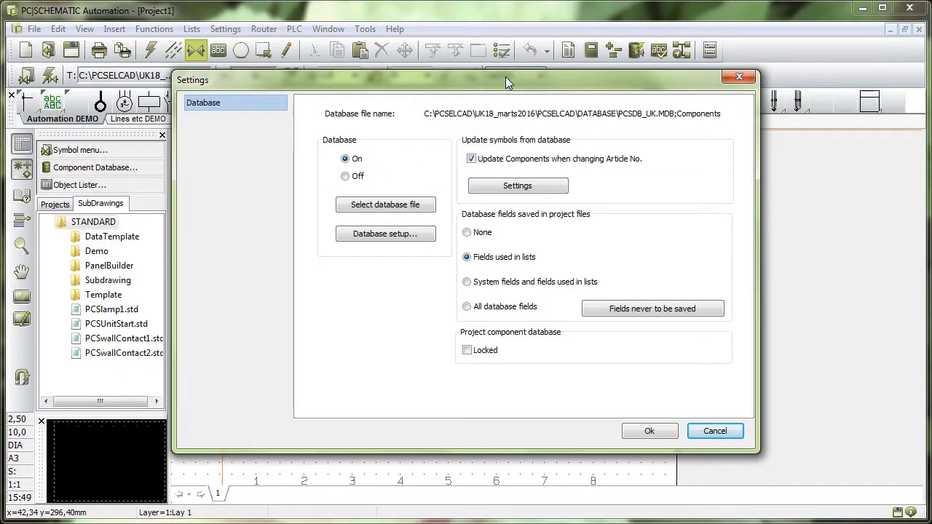
mouse_move(633, 128)
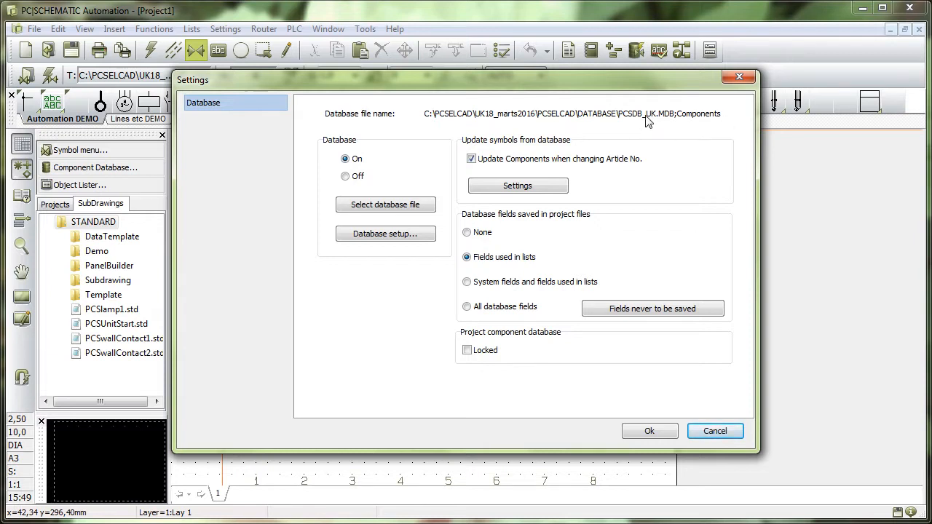
mouse_move(672, 138)
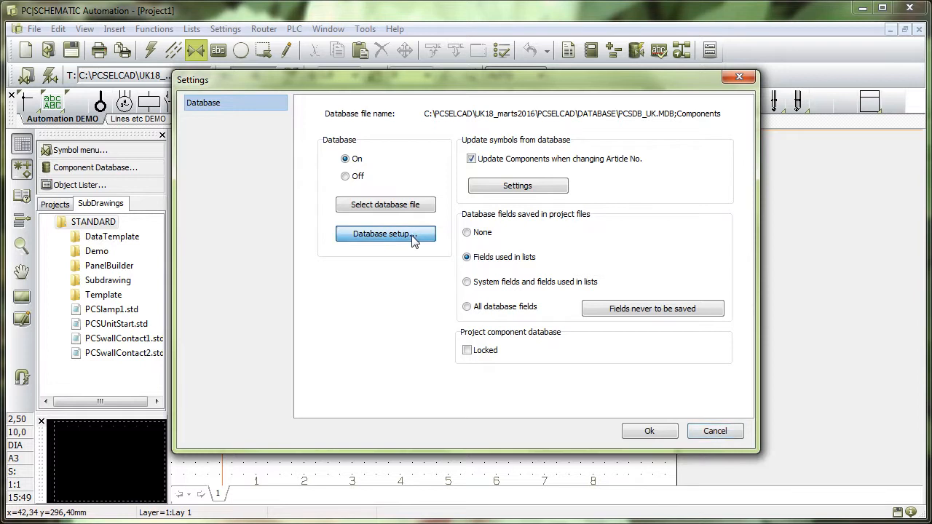
left_click(385, 234)
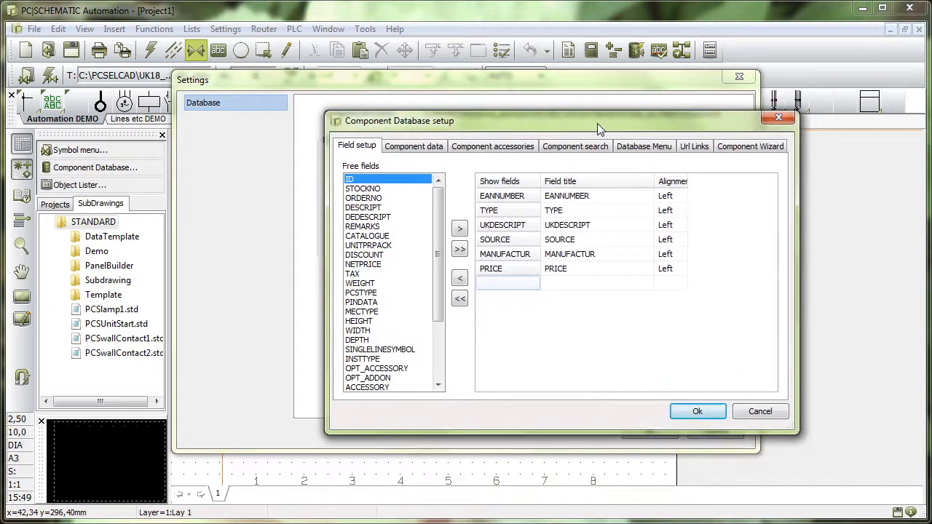
- Review Component data mappings, then accessories: ACCESSORY, OPT_ACCESSORY, OPT_ADDON
left_click(413, 146)
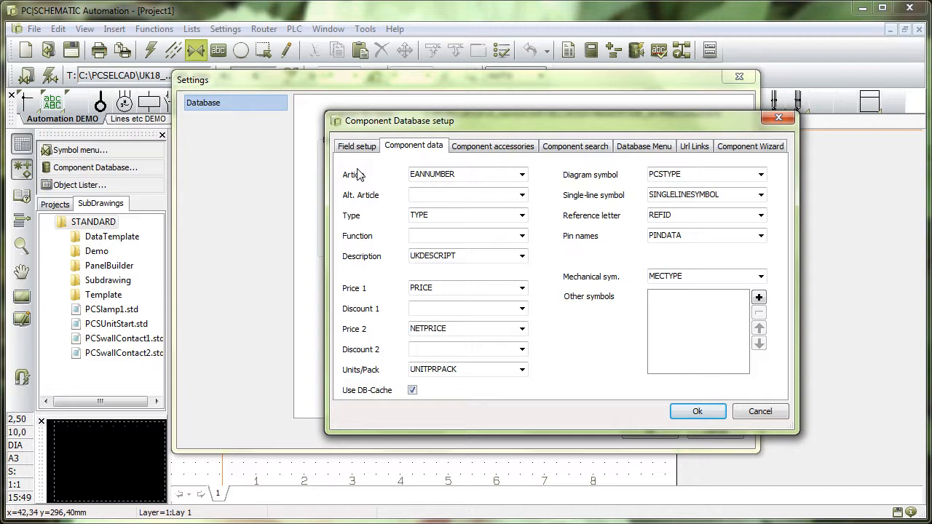
mouse_move(351, 253)
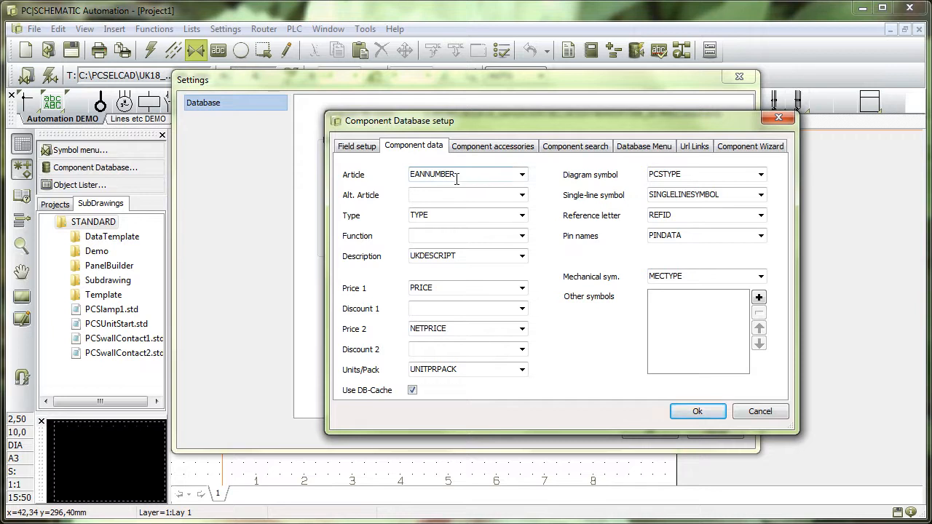
mouse_move(550, 181)
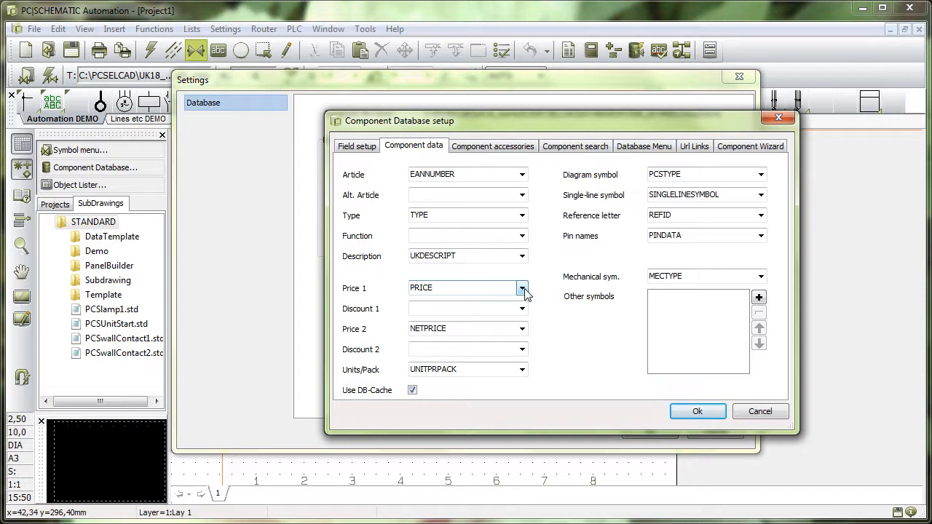
mouse_move(410, 281)
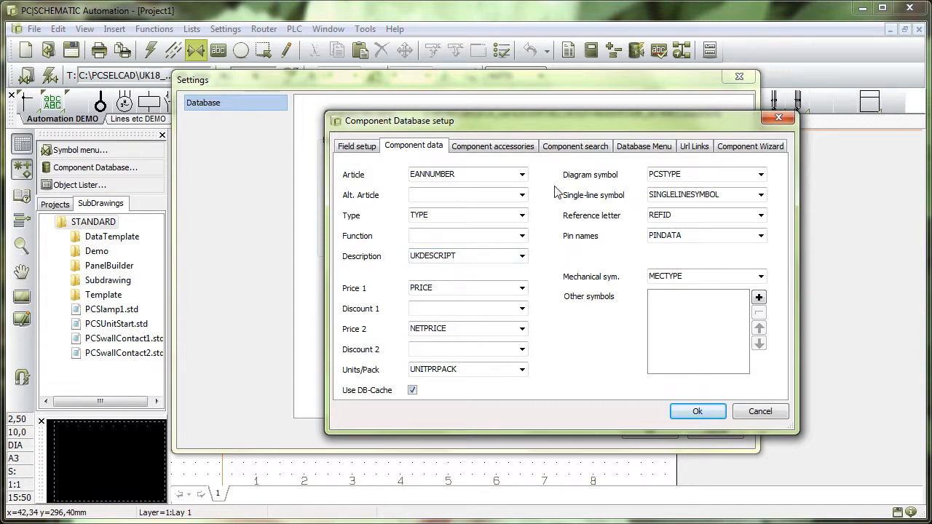
mouse_move(619, 184)
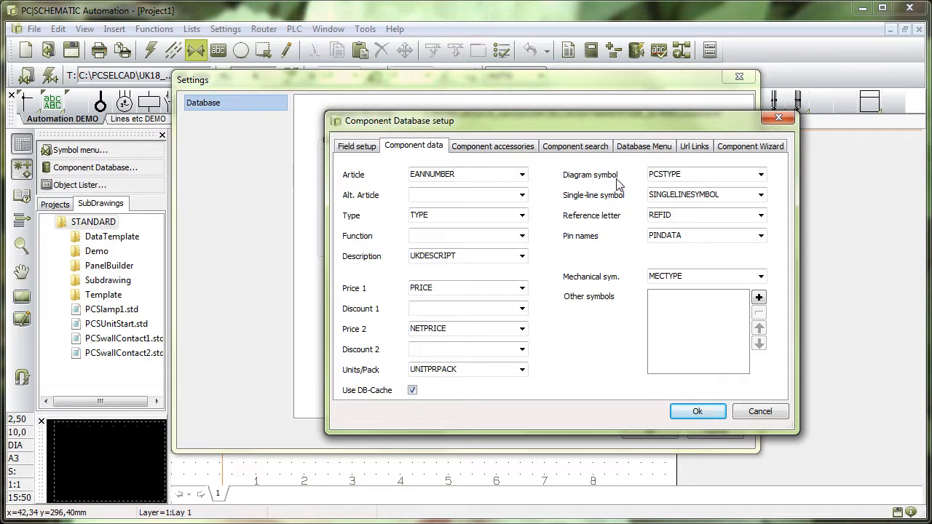
mouse_move(623, 204)
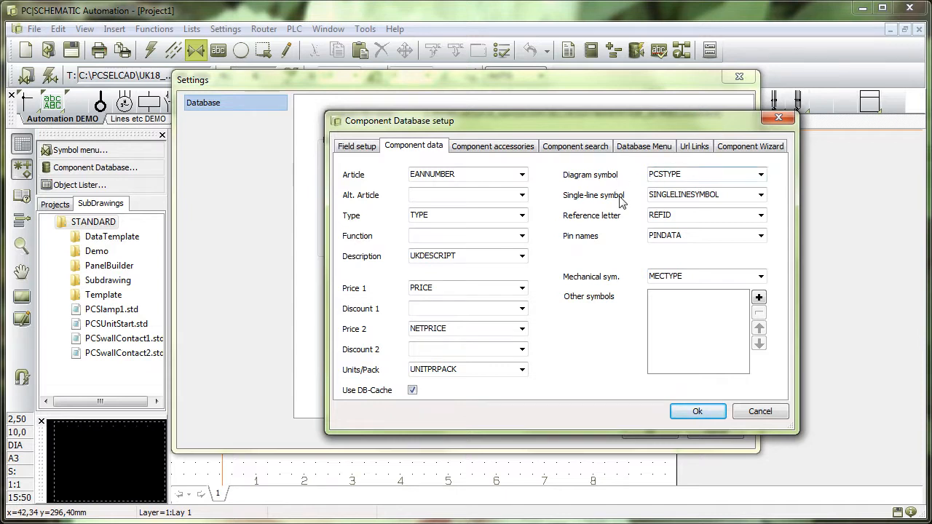
mouse_move(601, 246)
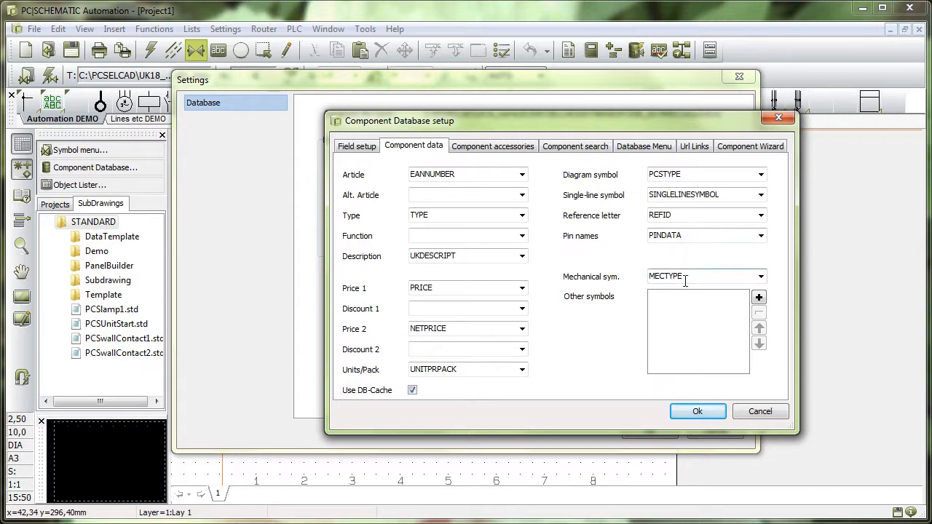
mouse_move(630, 341)
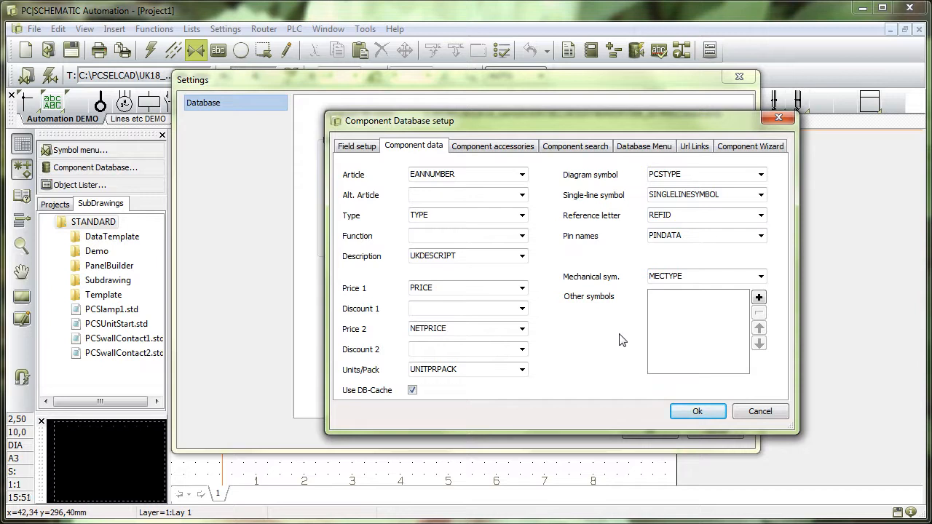
left_click(492, 146)
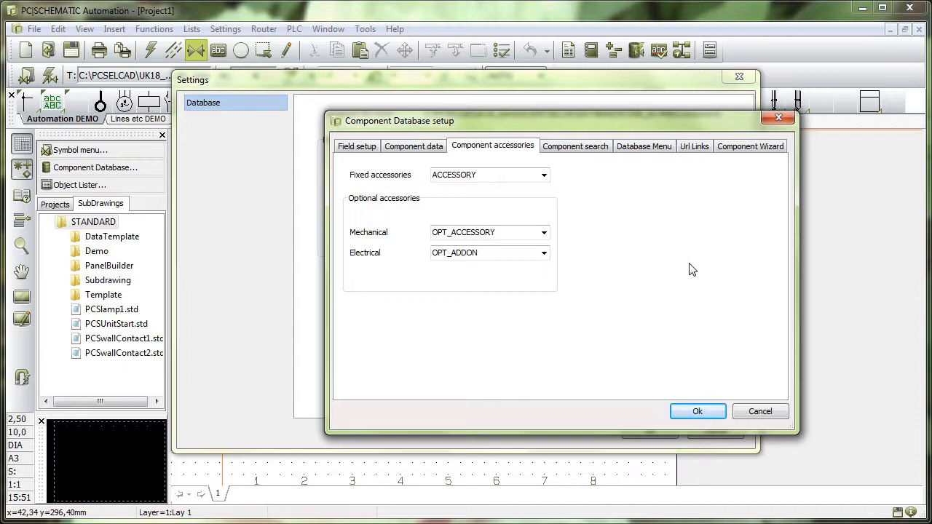
- Review Component Wizard fields, select MANUFACTUR, and close the database setup
left_click(750, 146)
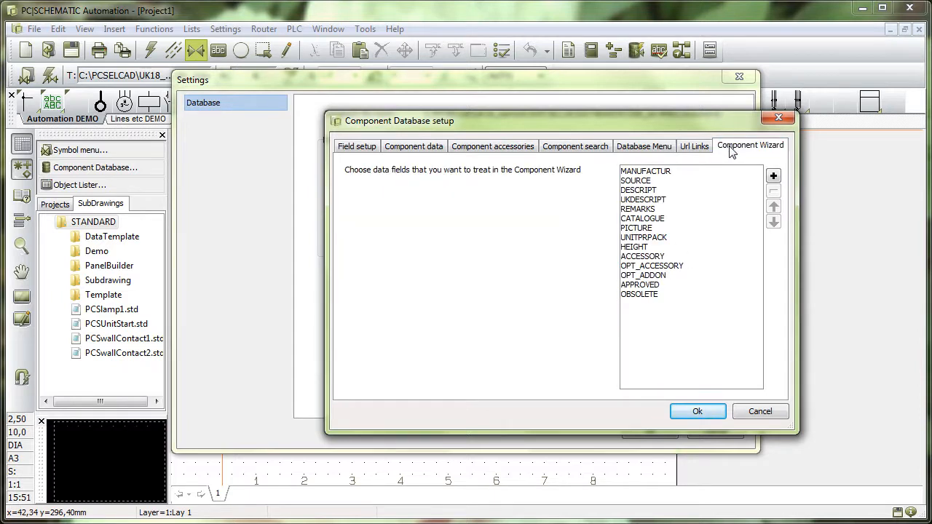
mouse_move(745, 137)
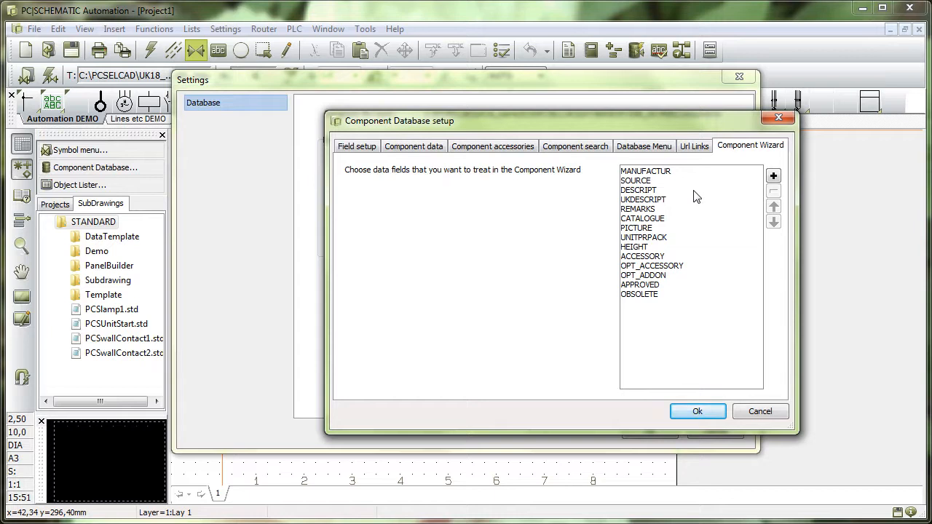
mouse_move(679, 176)
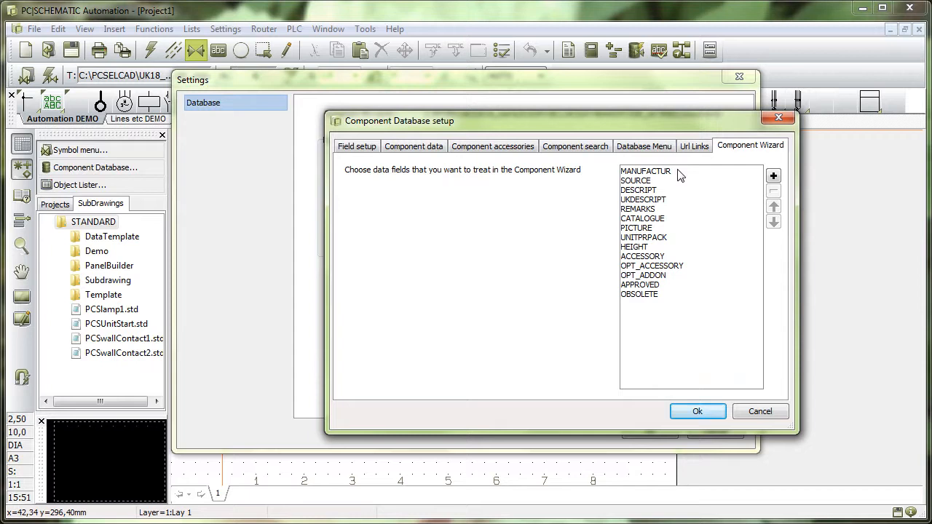
mouse_move(669, 187)
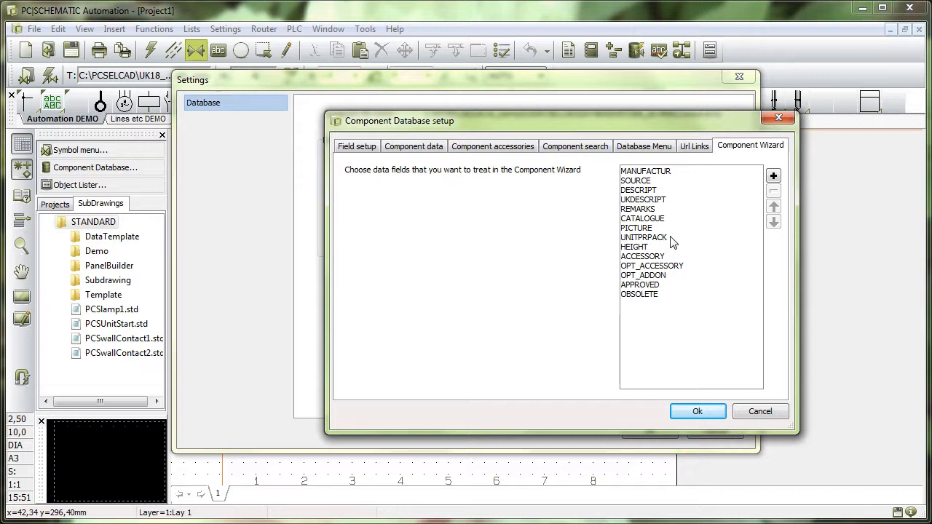
mouse_move(692, 330)
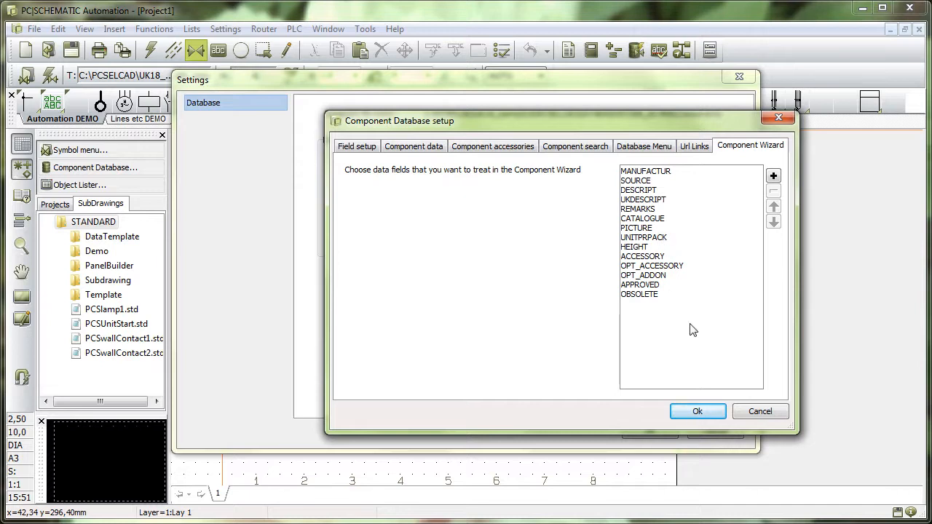
mouse_move(644, 179)
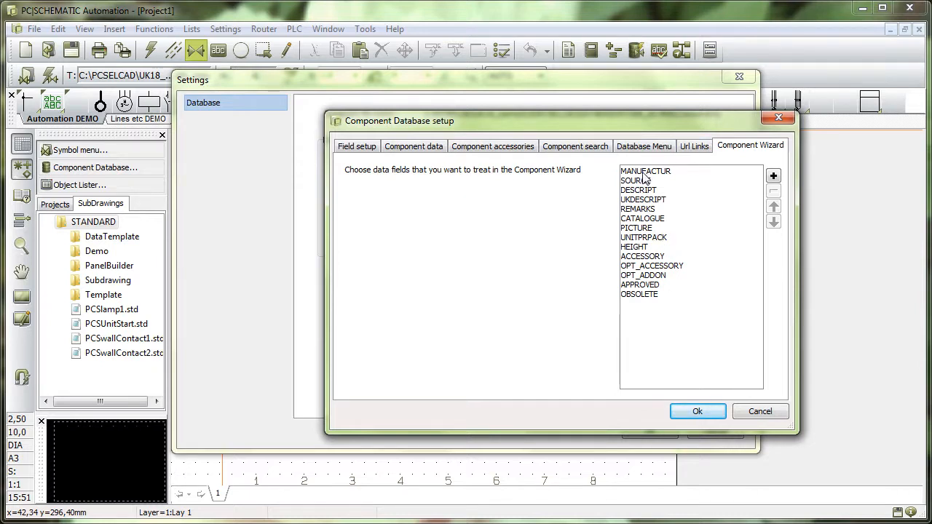
mouse_move(640, 324)
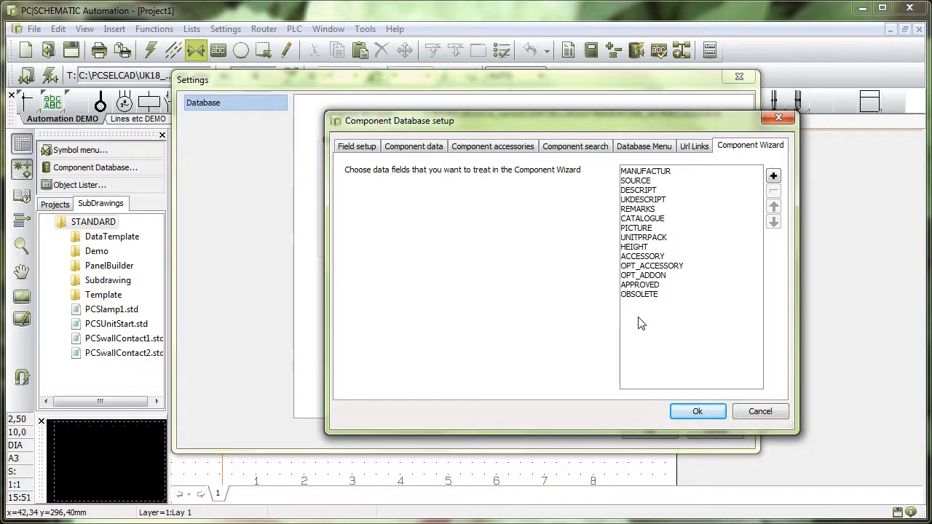
mouse_move(345, 173)
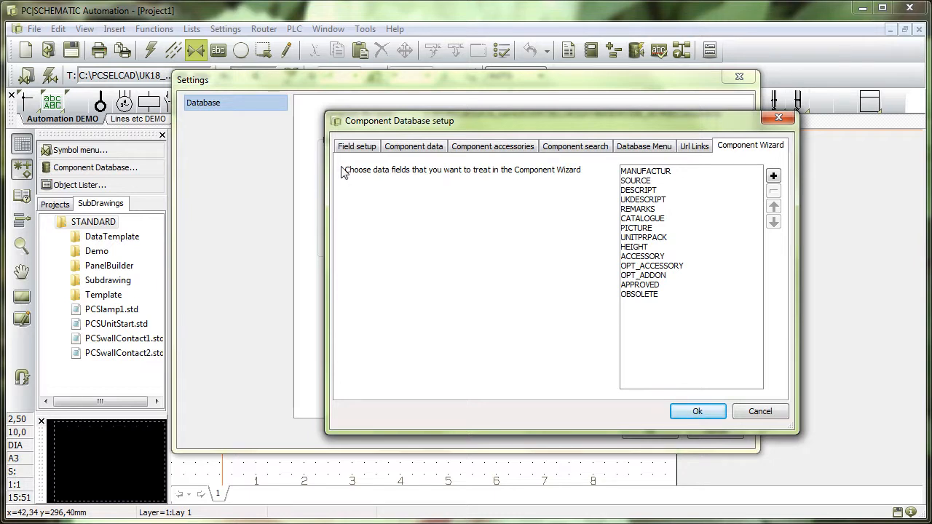
mouse_move(735, 215)
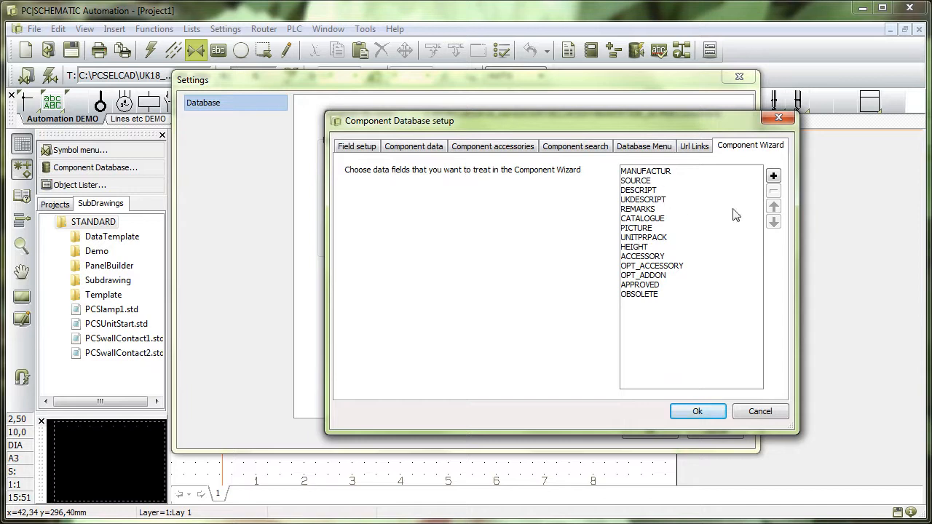
left_click(643, 199)
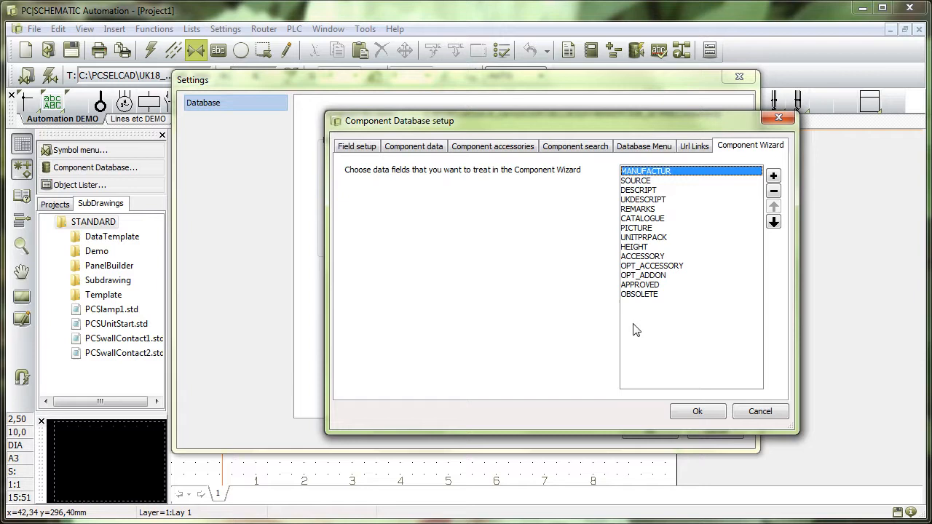
mouse_move(520, 337)
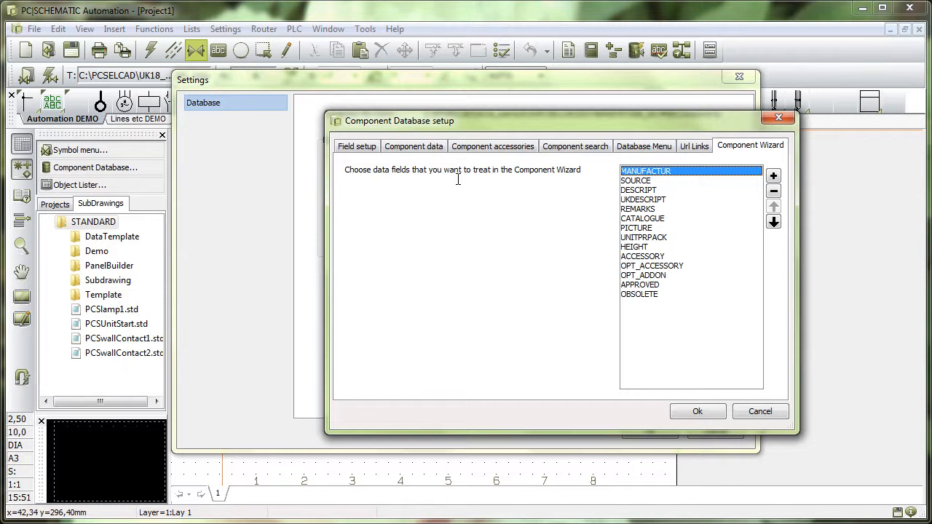
left_click(697, 410)
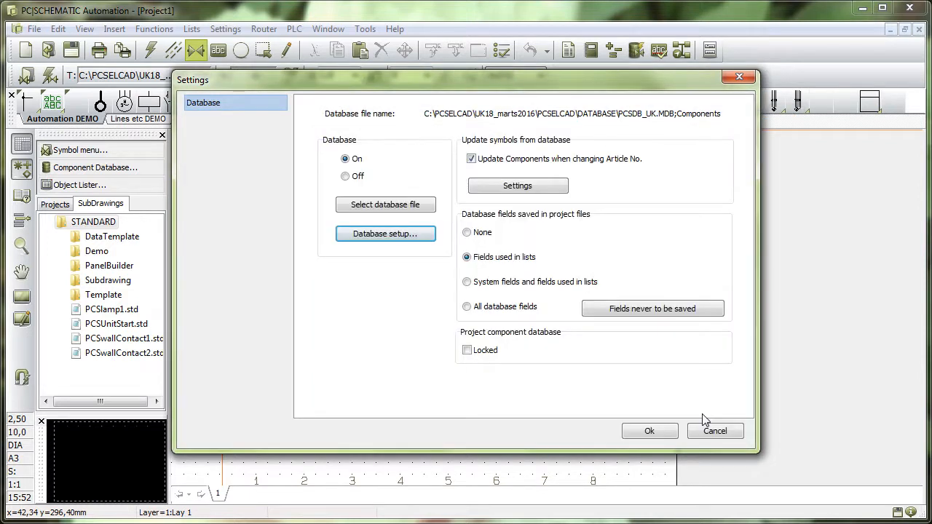